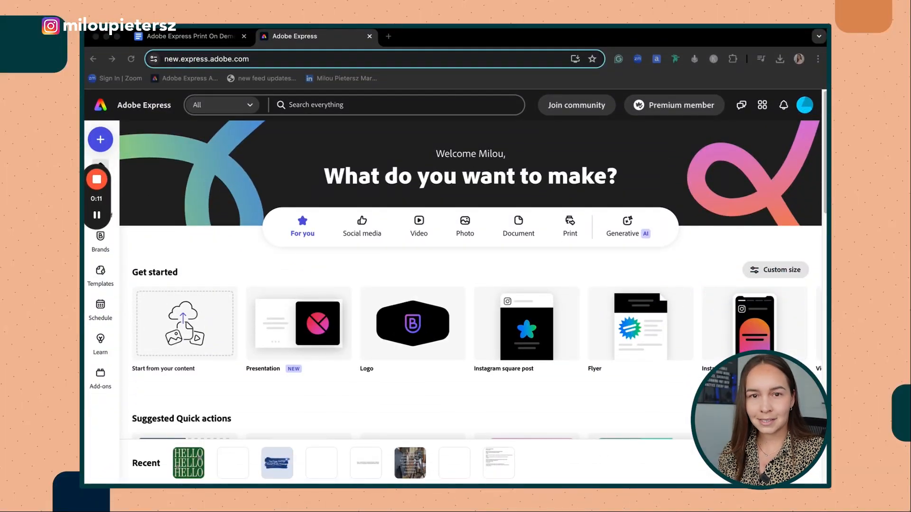
pyautogui.moveTo(575, 210)
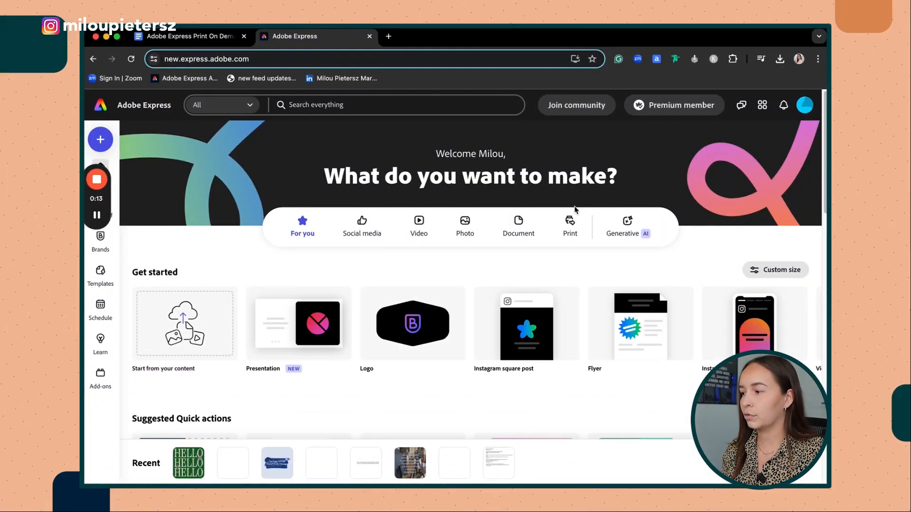
# - From the Print category, scroll the products and choose the Business card product
pyautogui.click(570, 223)
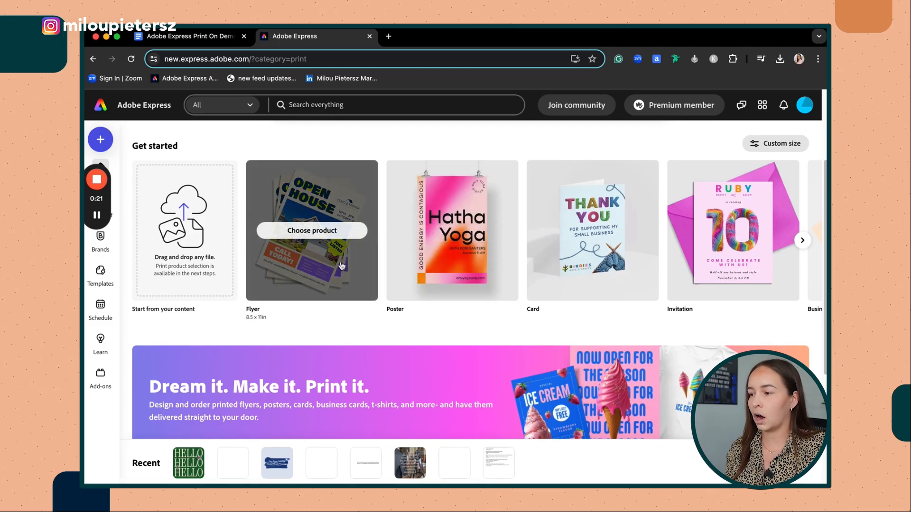
pyautogui.moveTo(691, 209)
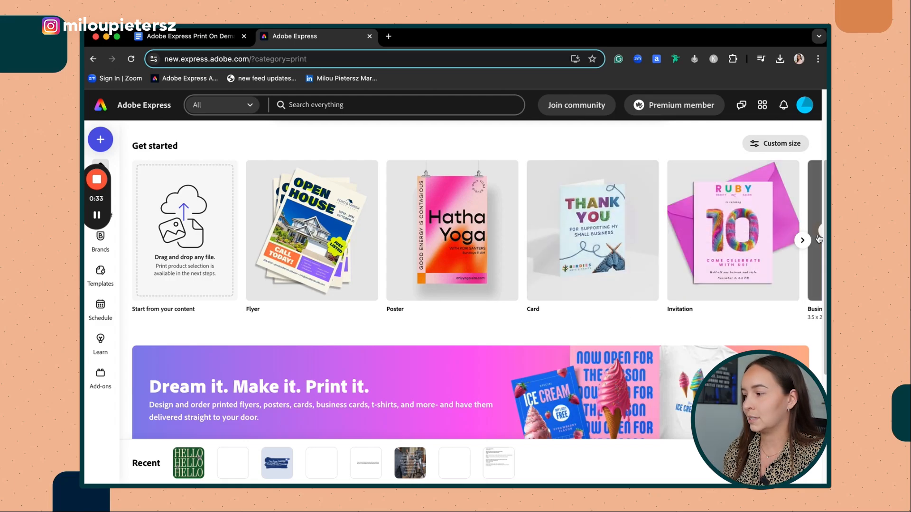
pyautogui.click(802, 240)
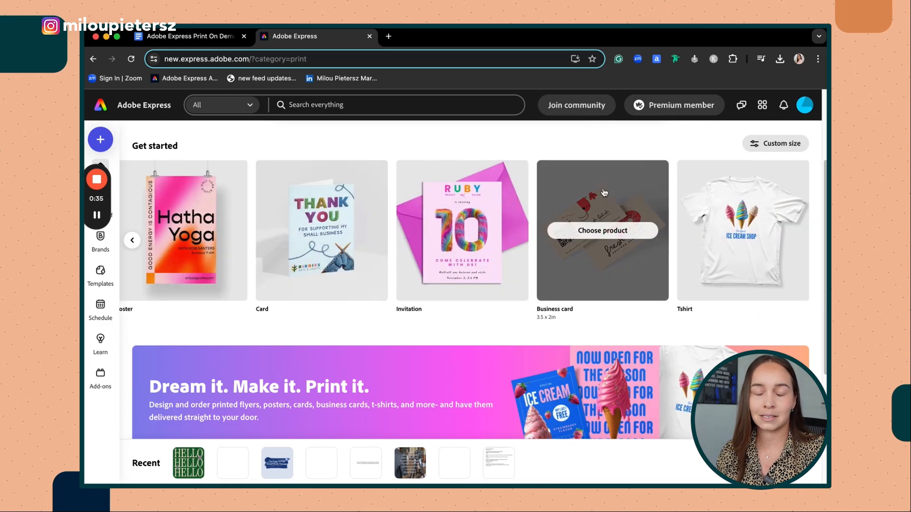
pyautogui.moveTo(610, 283)
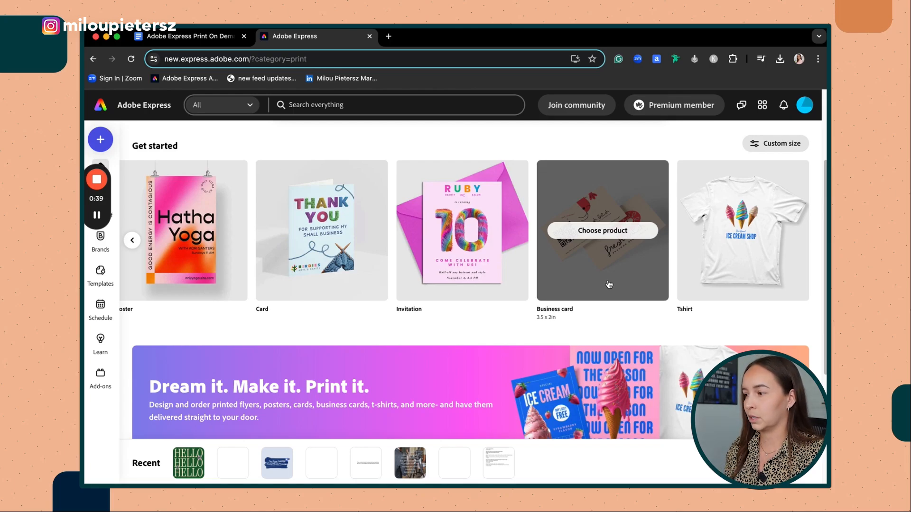
pyautogui.click(602, 231)
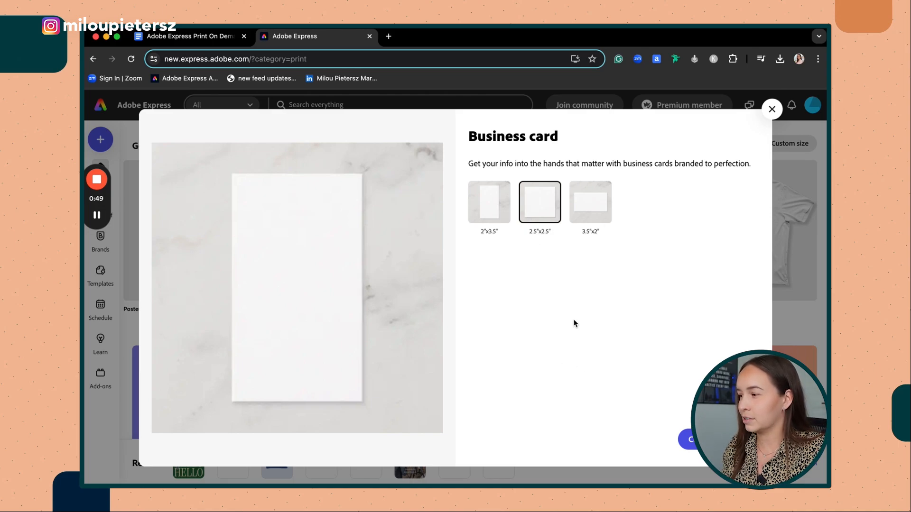
# - Pick the 2.5" x 2.5" square size and create the business card design
pyautogui.click(539, 202)
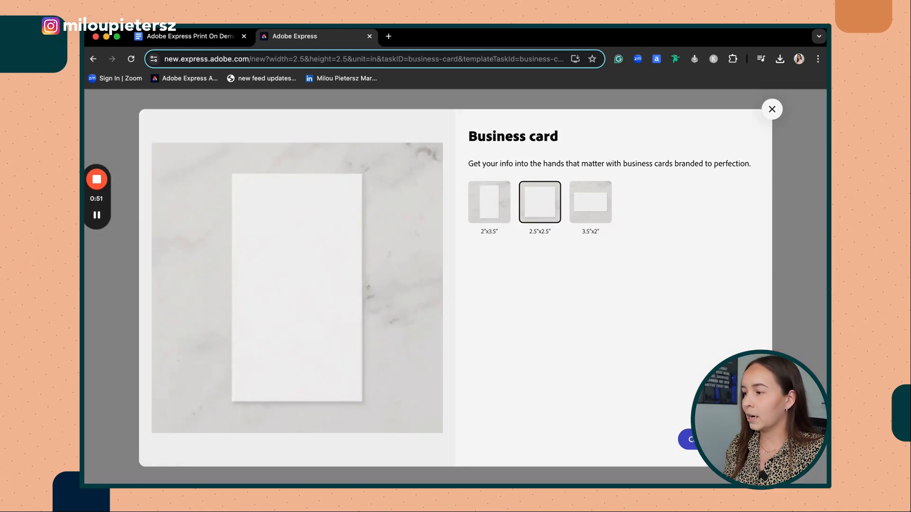
pyautogui.click(539, 202)
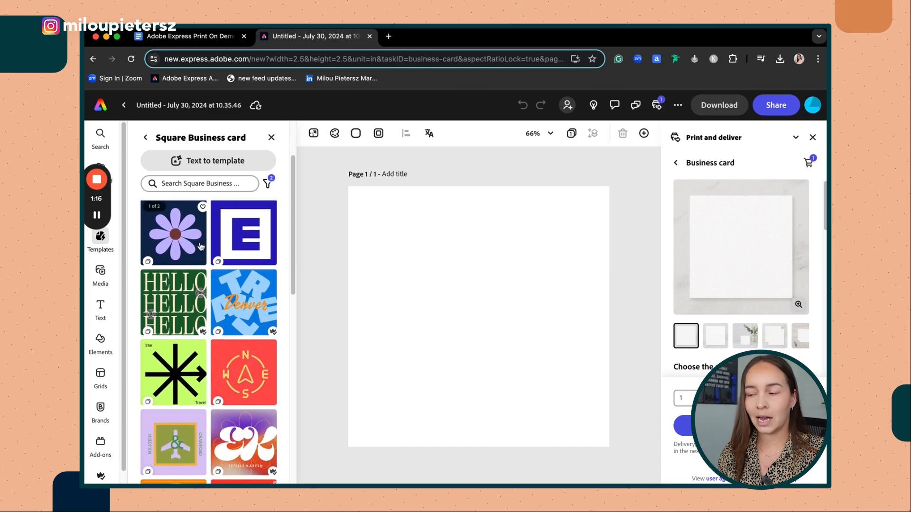
# - Apply the orange 'hello' square business card template and check its pink back page
pyautogui.scroll(-3)
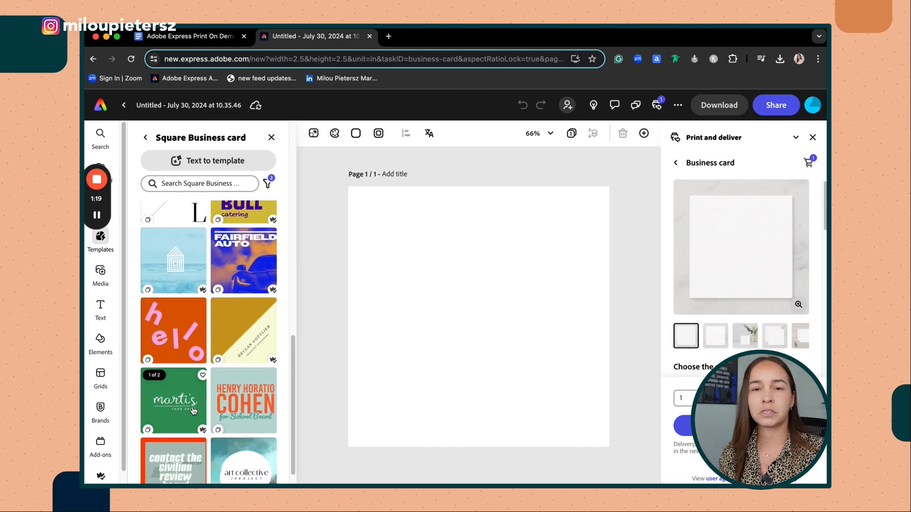
pyautogui.scroll(-3)
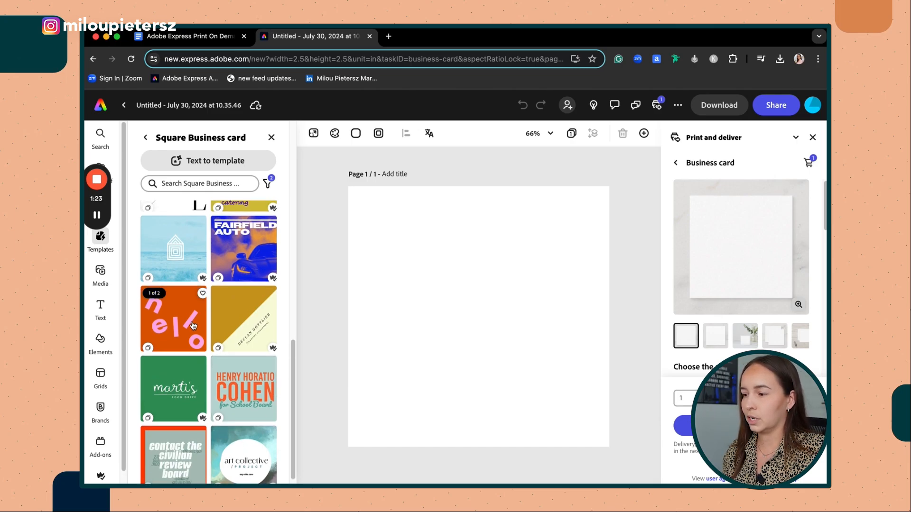
pyautogui.click(173, 318)
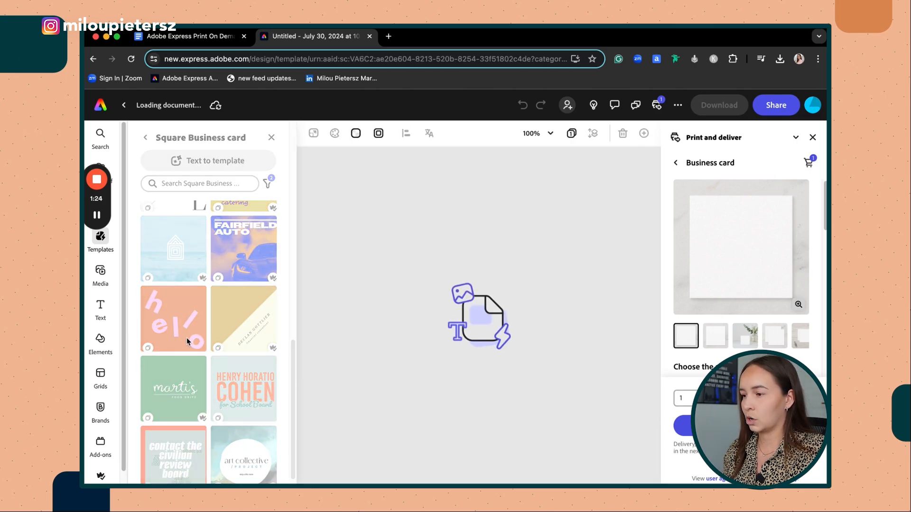
pyautogui.click(173, 319)
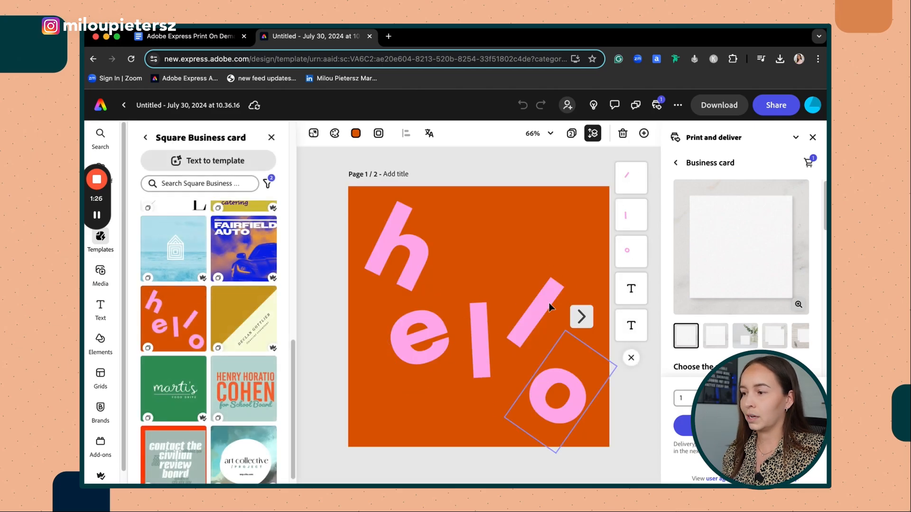
pyautogui.click(581, 317)
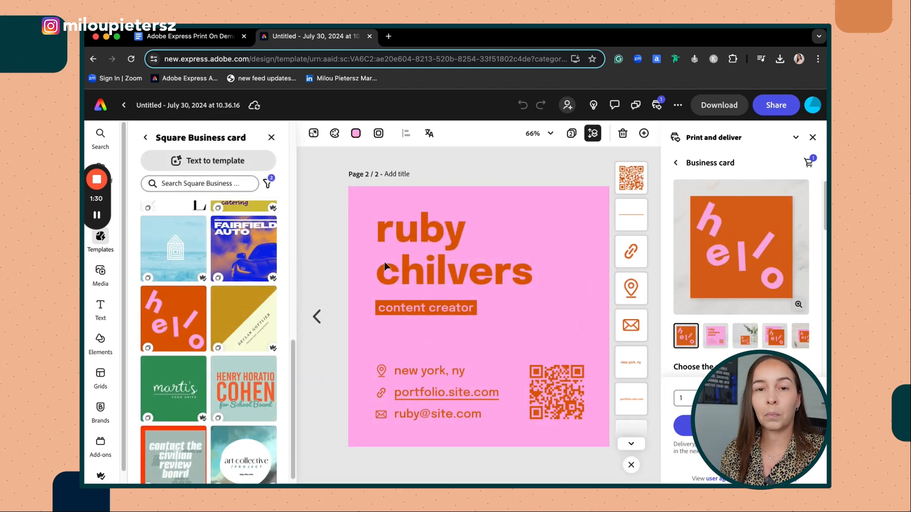
pyautogui.click(554, 391)
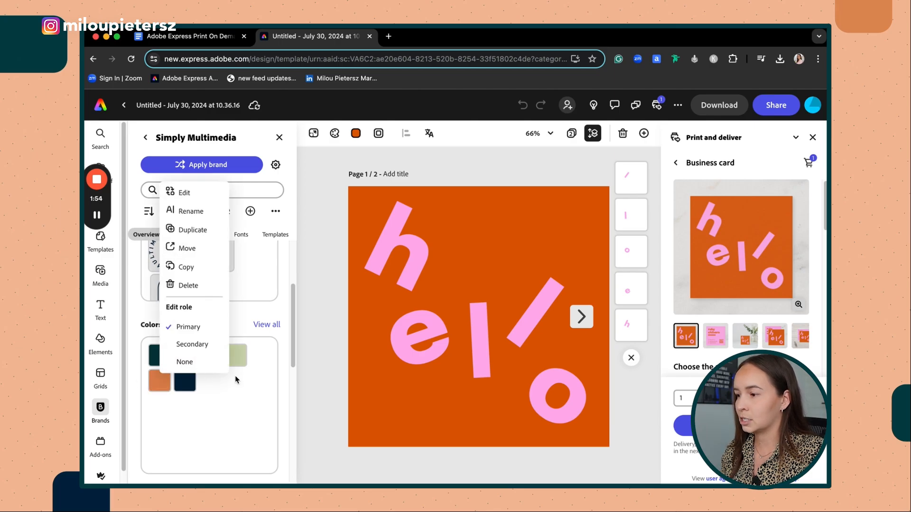
# - Apply the Simply Multimedia brand, turn the hello letters orange, and add the brand logo
pyautogui.click(419, 331)
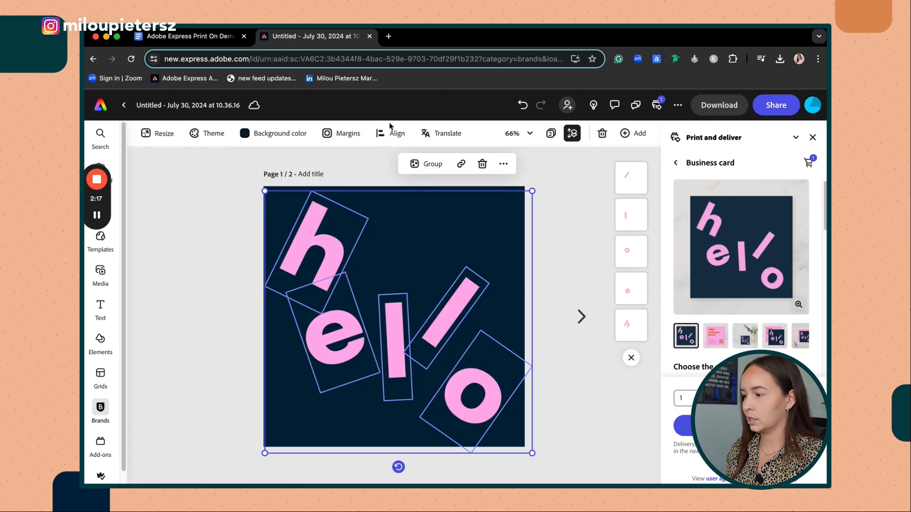
pyautogui.click(289, 419)
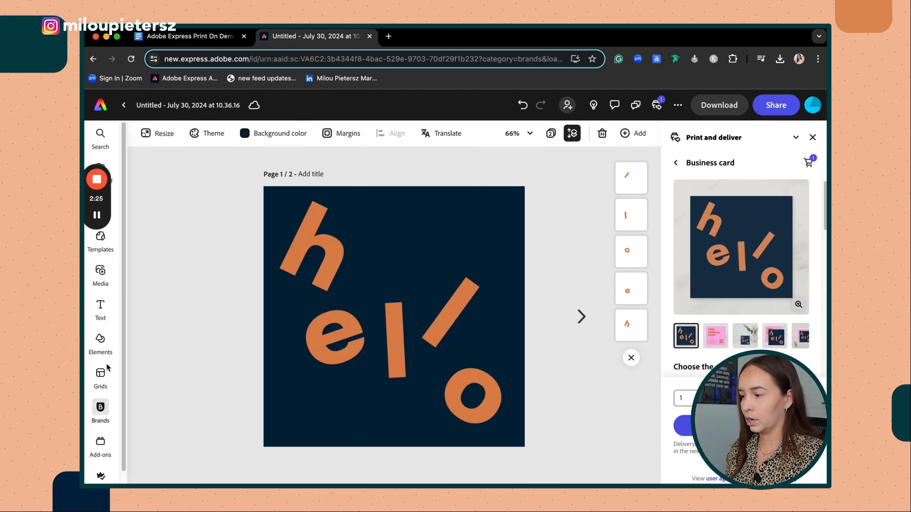
pyautogui.click(100, 401)
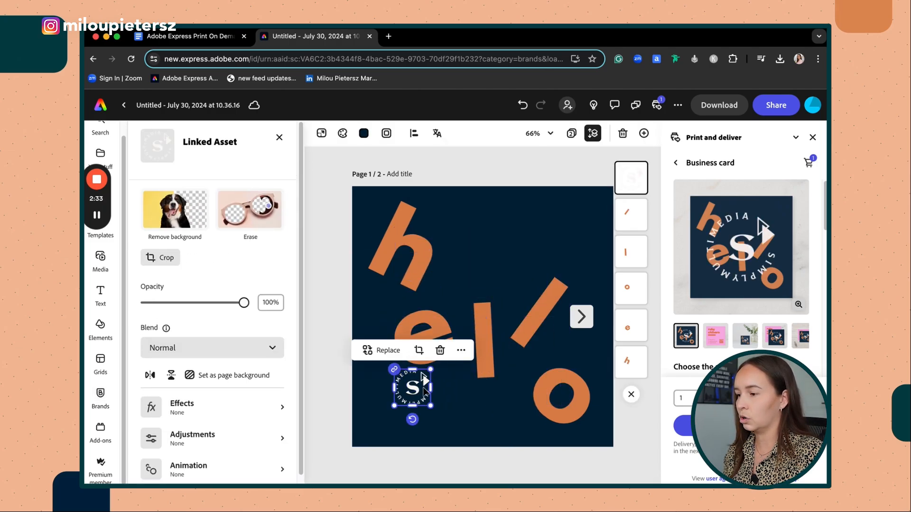
# - Drag the brand logo into the front's lower-left corner
pyautogui.moveTo(413, 389); pyautogui.dragTo(383, 418)
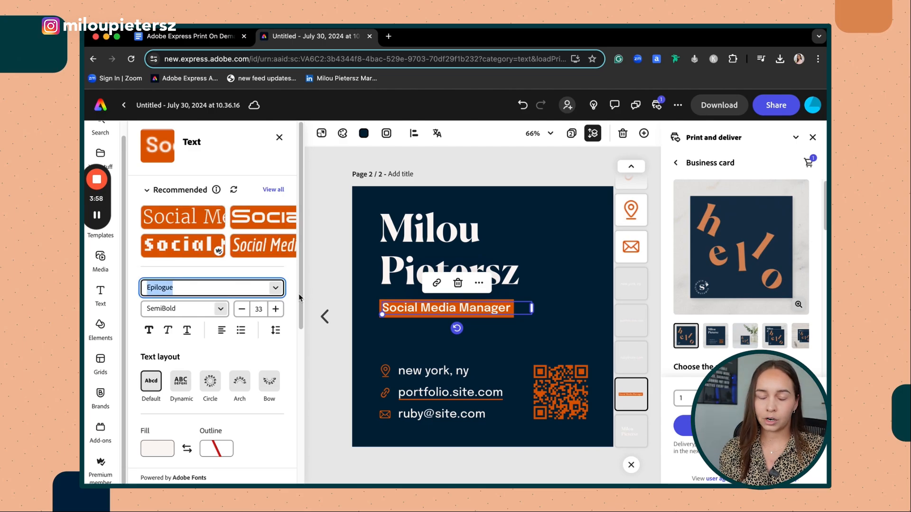
# - Set the back's job title to Colus Regular, collapse Print and deliver, and return to page 1
pyautogui.click(212, 288)
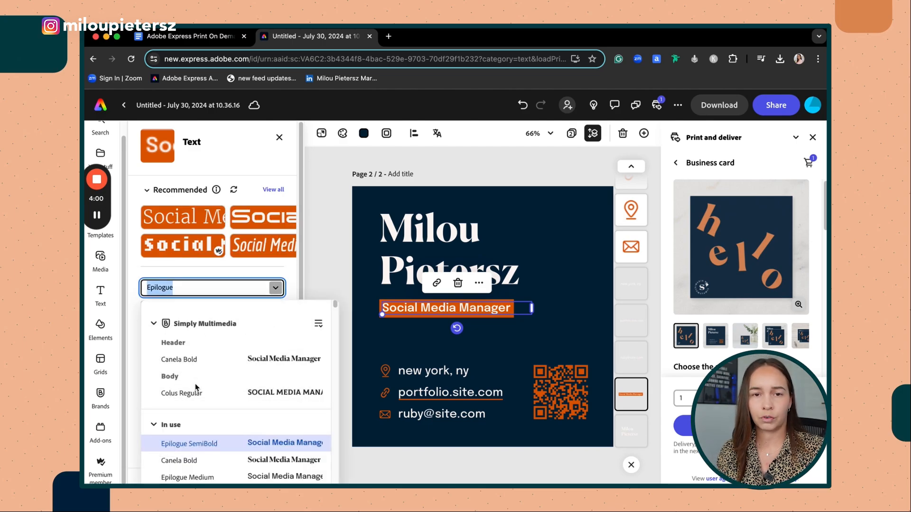
pyautogui.click(182, 393)
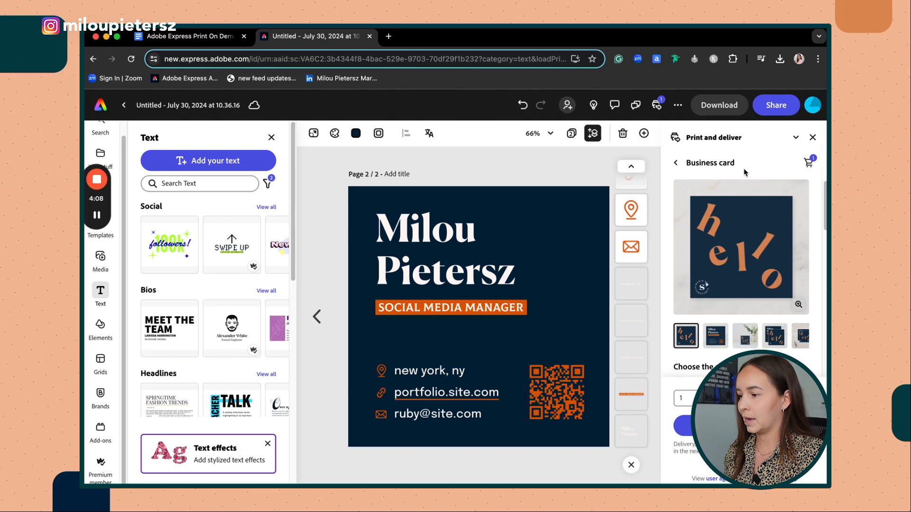
pyautogui.click(812, 137)
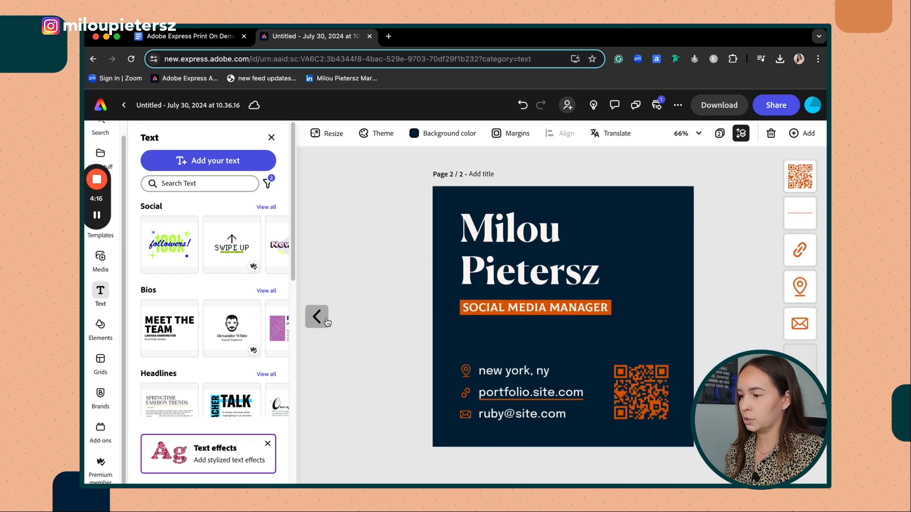
pyautogui.click(317, 317)
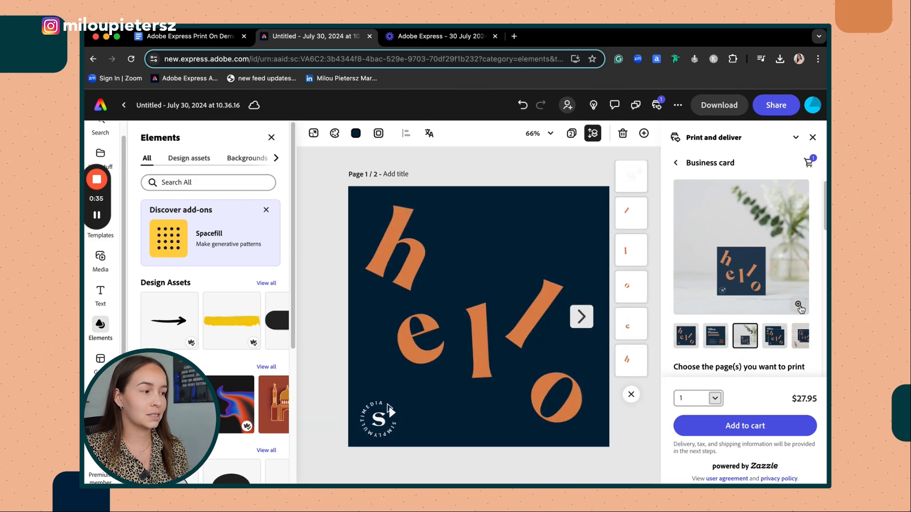
# - Enlarge the 2.5" x 2.5" business card mockup preview
pyautogui.click(800, 306)
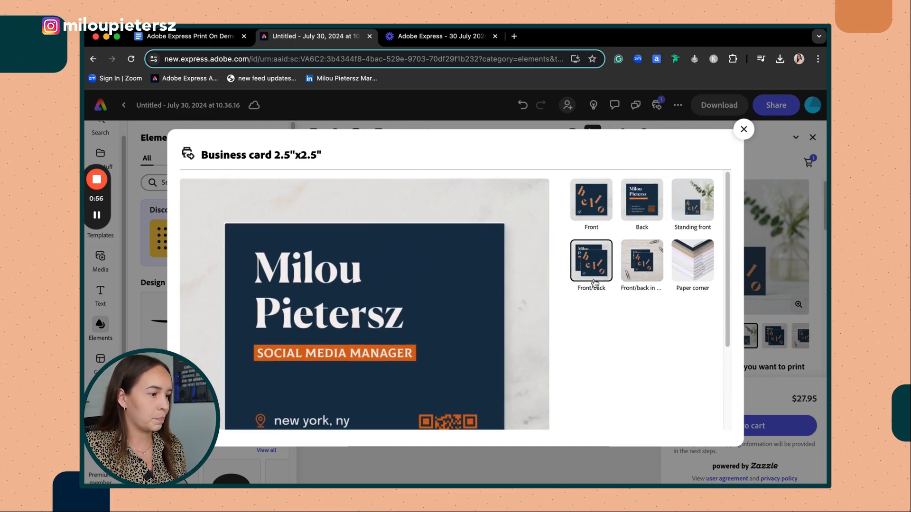
pyautogui.click(591, 262)
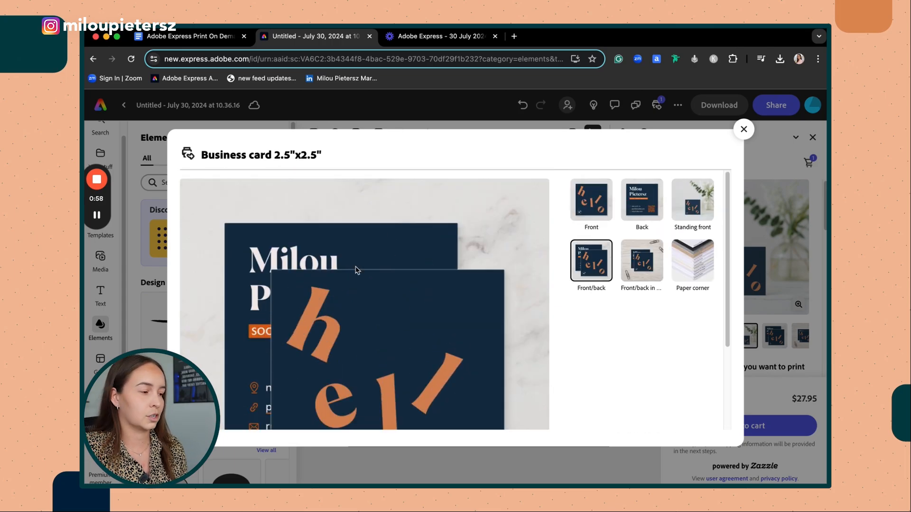
pyautogui.click(641, 261)
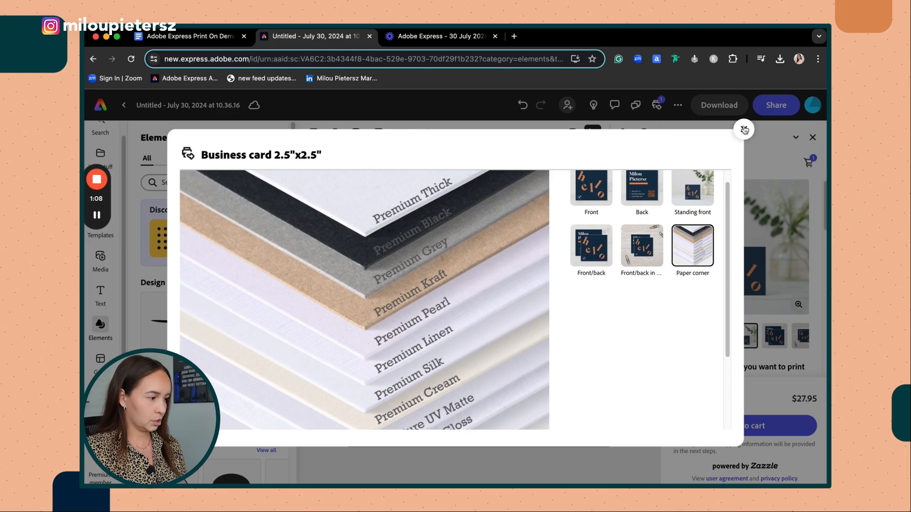
pyautogui.click(744, 129)
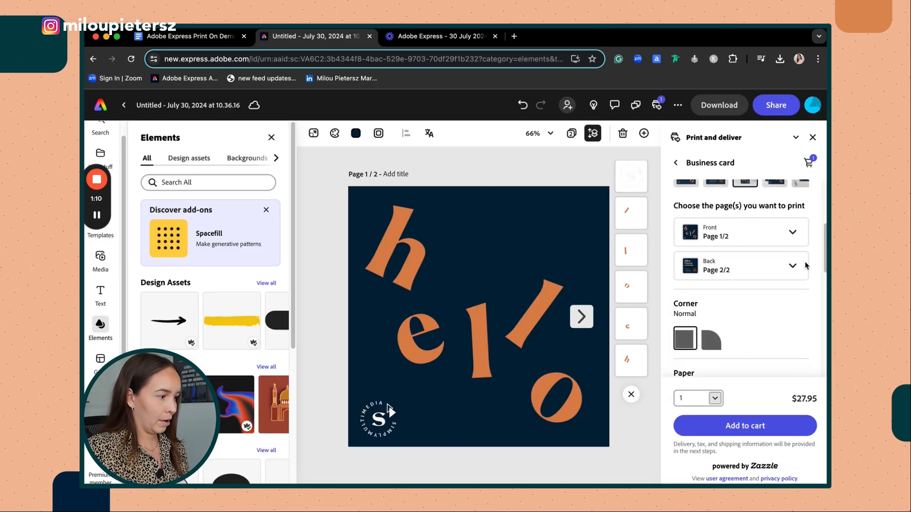
pyautogui.click(741, 232)
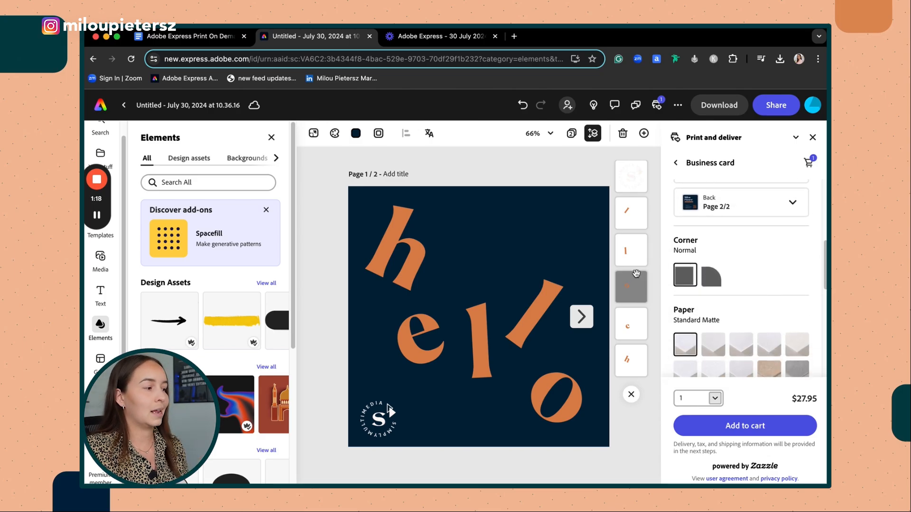
pyautogui.click(713, 274)
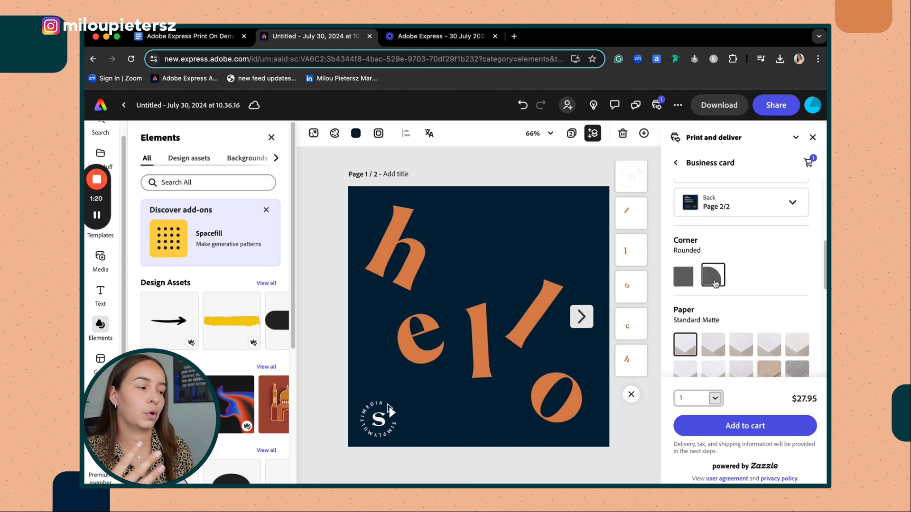
pyautogui.click(684, 275)
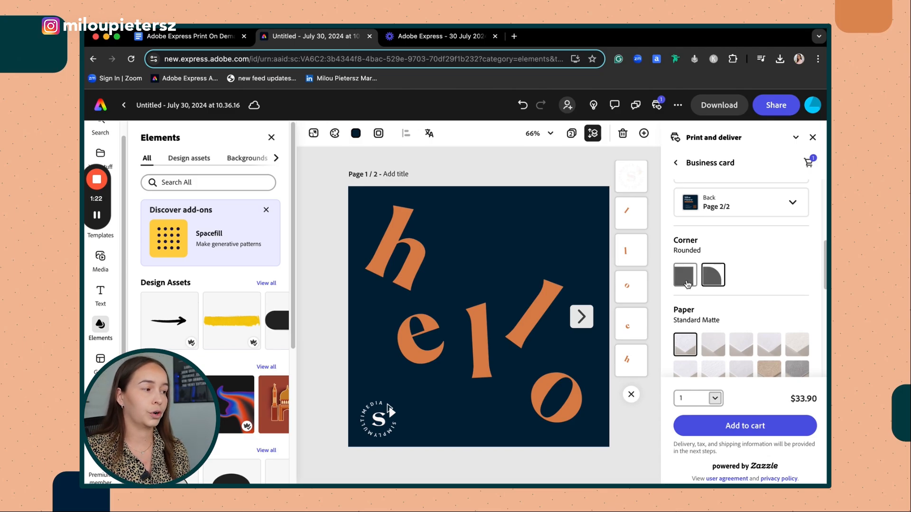
pyautogui.click(684, 274)
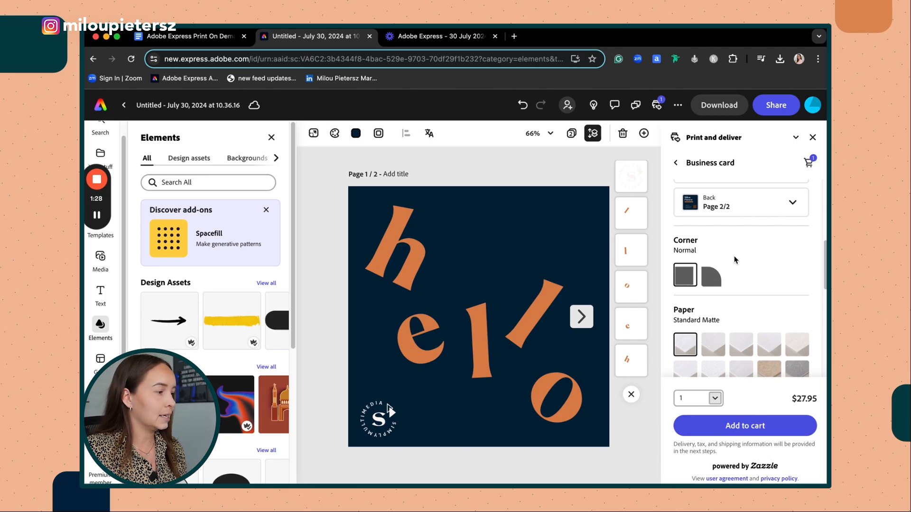
pyautogui.moveTo(781, 267)
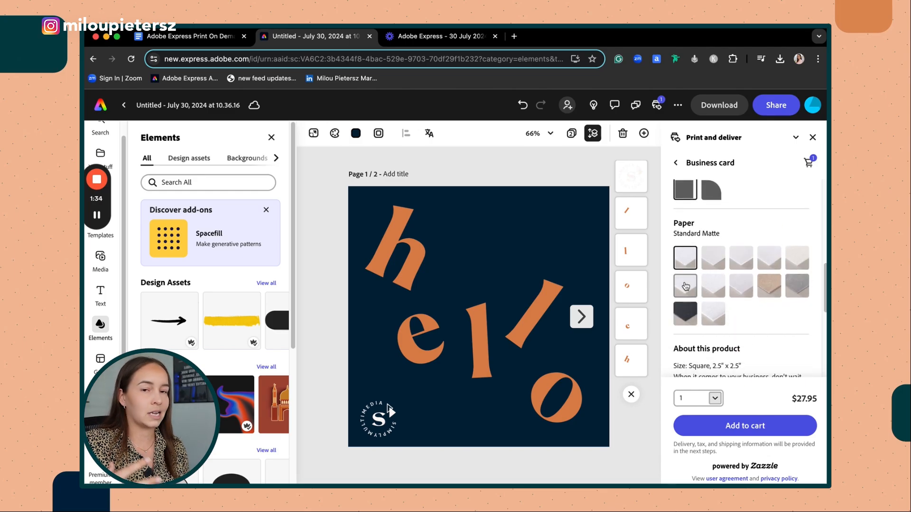
pyautogui.click(713, 259)
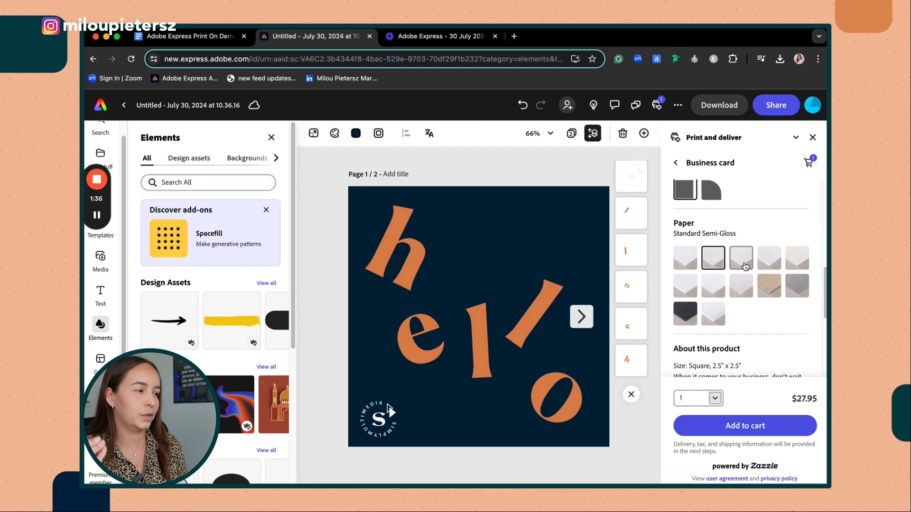
pyautogui.moveTo(712, 314)
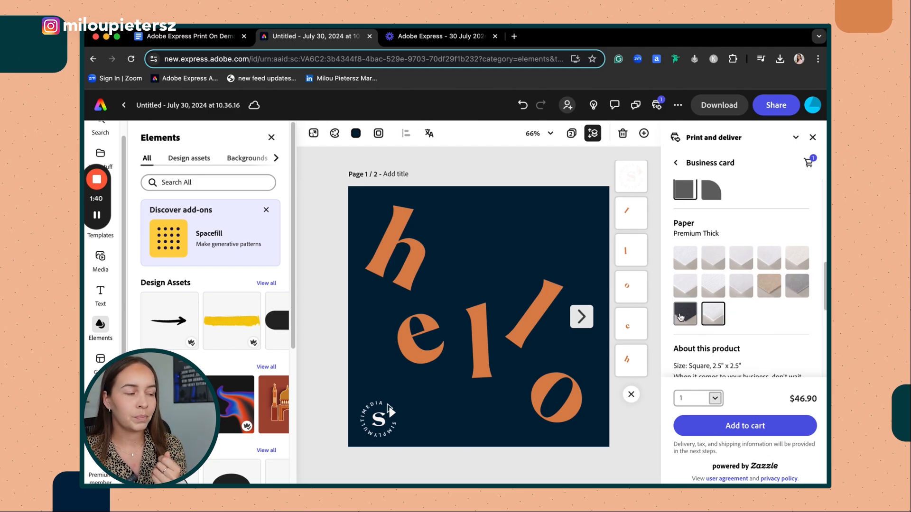
pyautogui.click(685, 313)
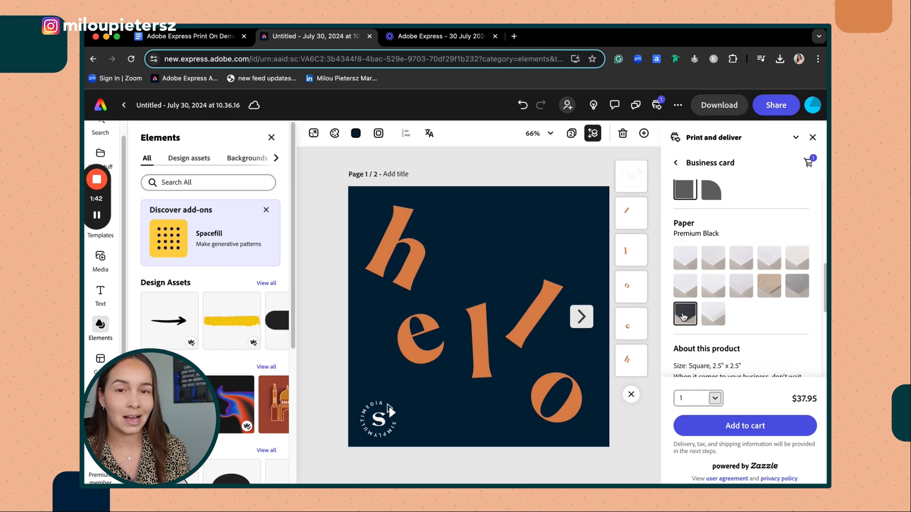
pyautogui.click(797, 285)
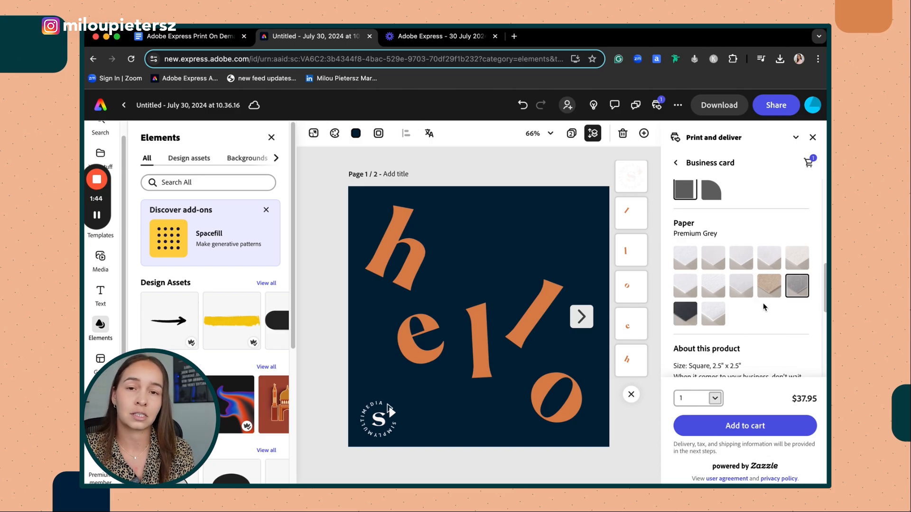
pyautogui.moveTo(741, 289)
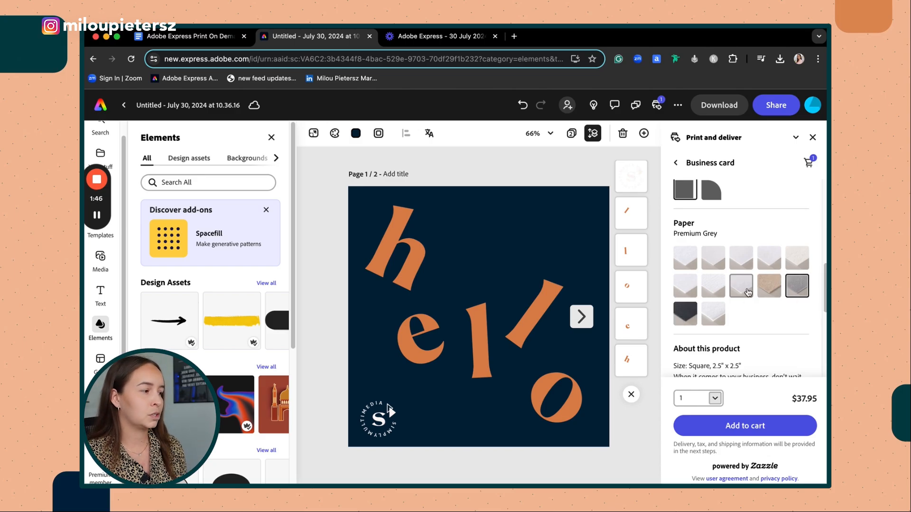
pyautogui.moveTo(769, 285)
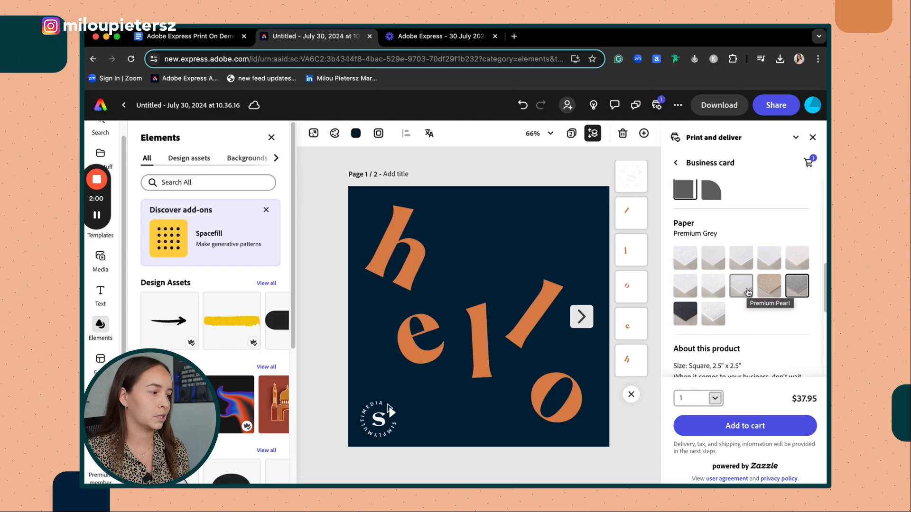
pyautogui.click(684, 257)
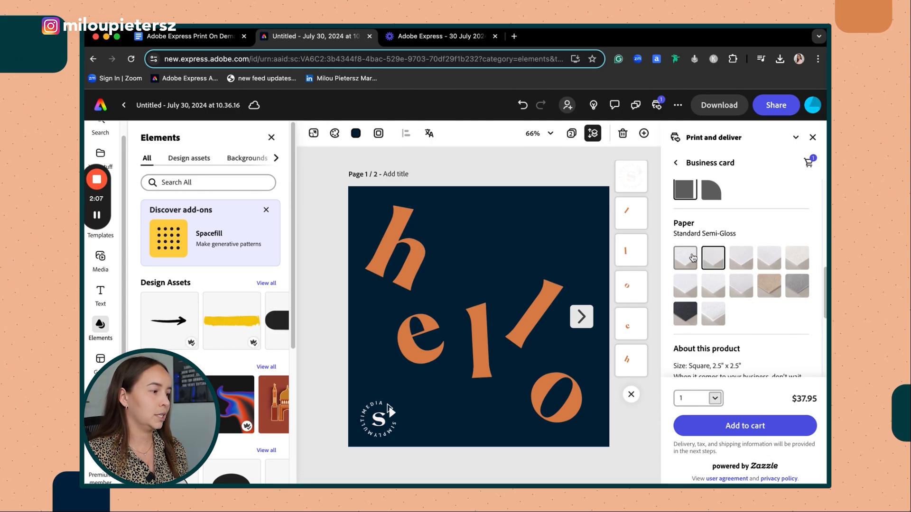
pyautogui.click(712, 257)
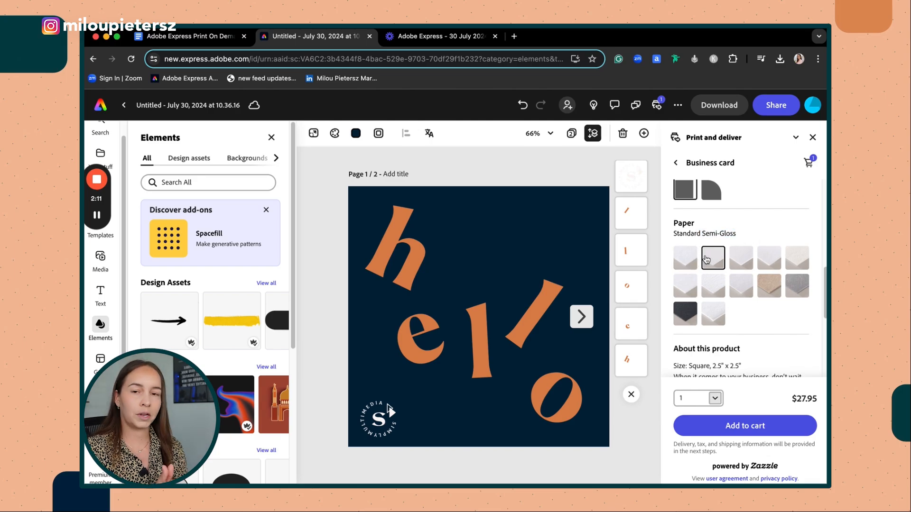
pyautogui.moveTo(713, 258)
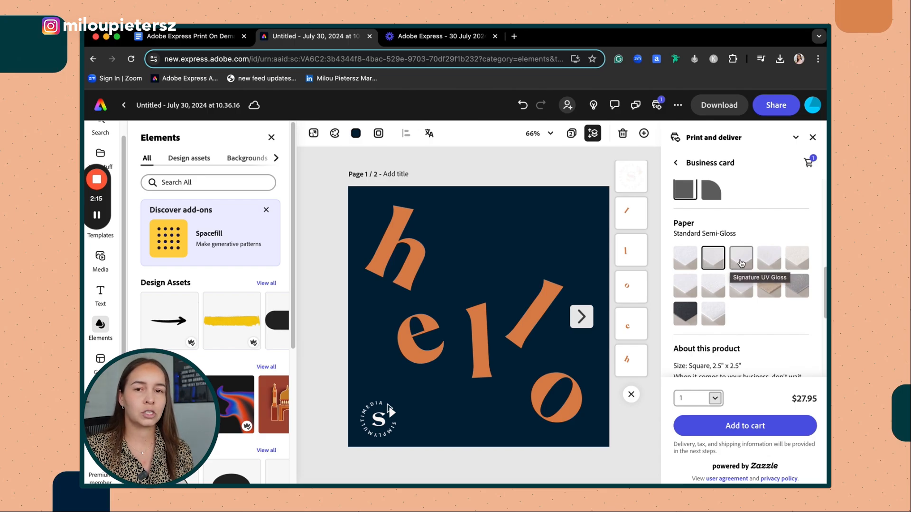
pyautogui.click(685, 258)
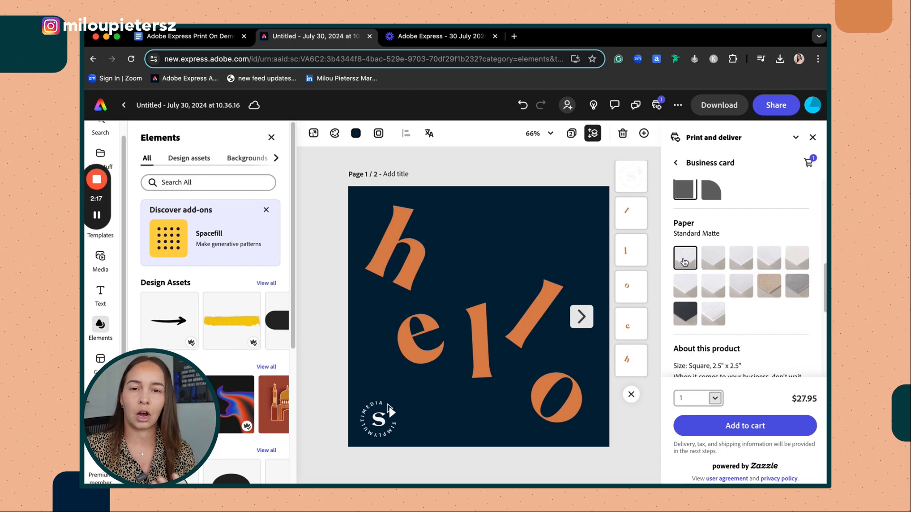
pyautogui.click(684, 258)
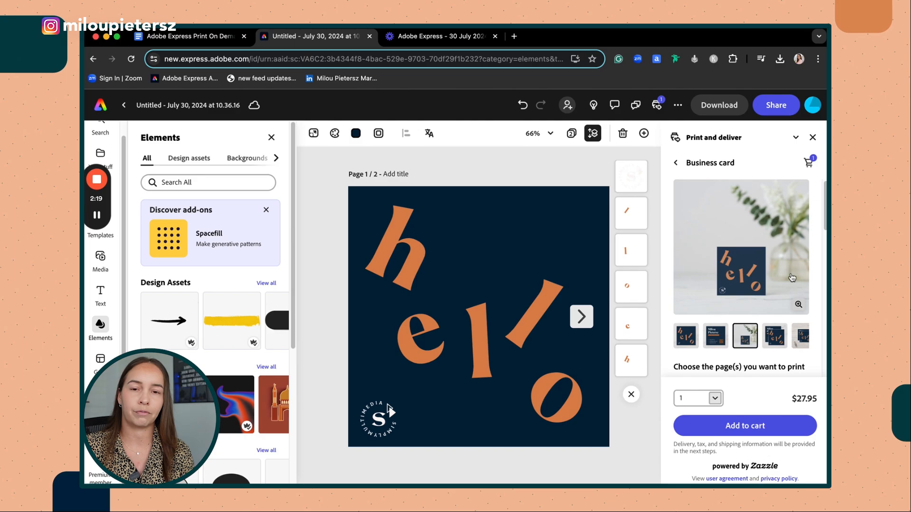
# - Browse the card mockups and highlight the Standard Matte paper description under About this product
pyautogui.click(799, 336)
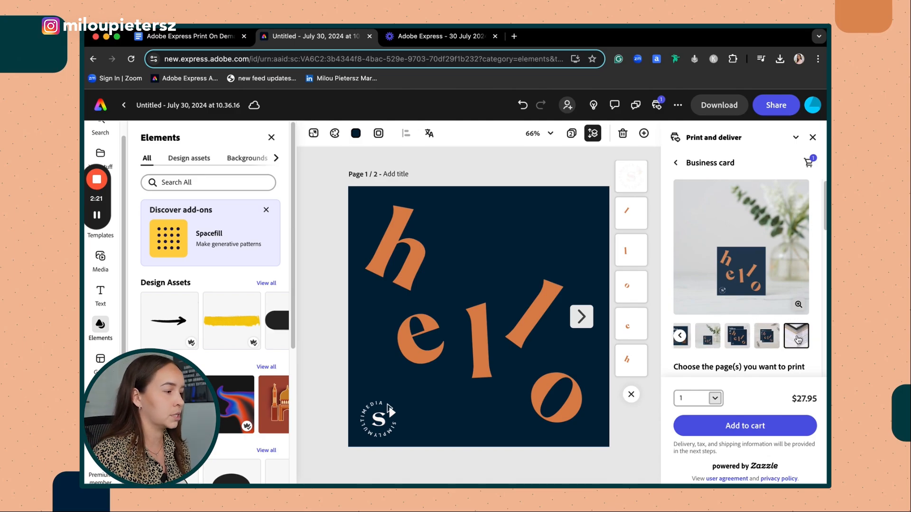
pyautogui.click(796, 335)
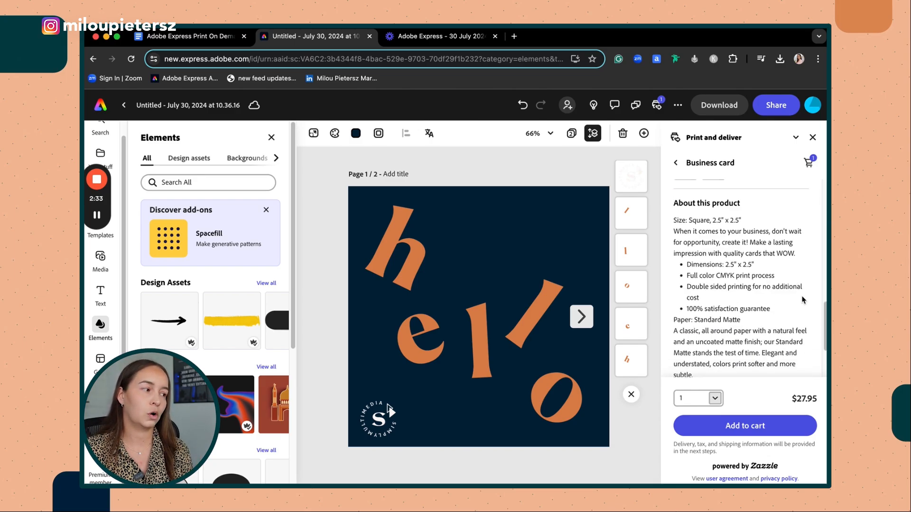
pyautogui.scroll(-3)
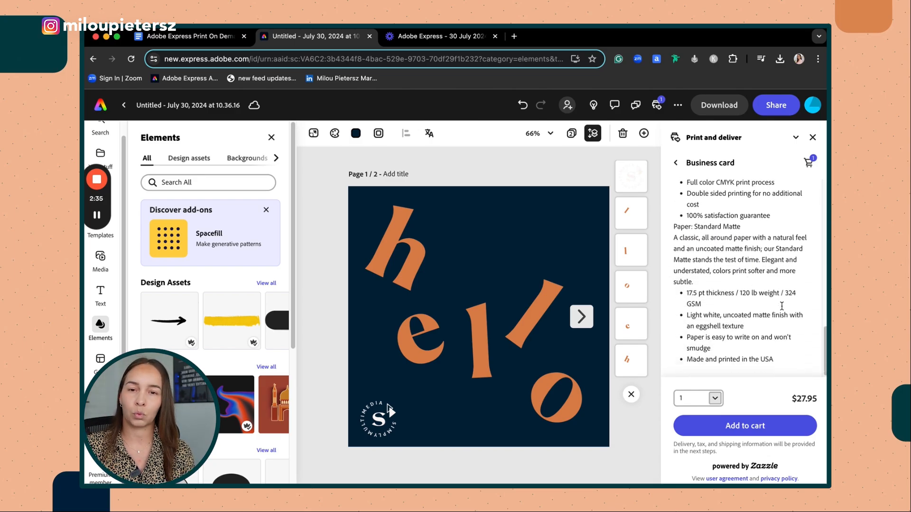
pyautogui.moveTo(673, 226); pyautogui.dragTo(764, 337)
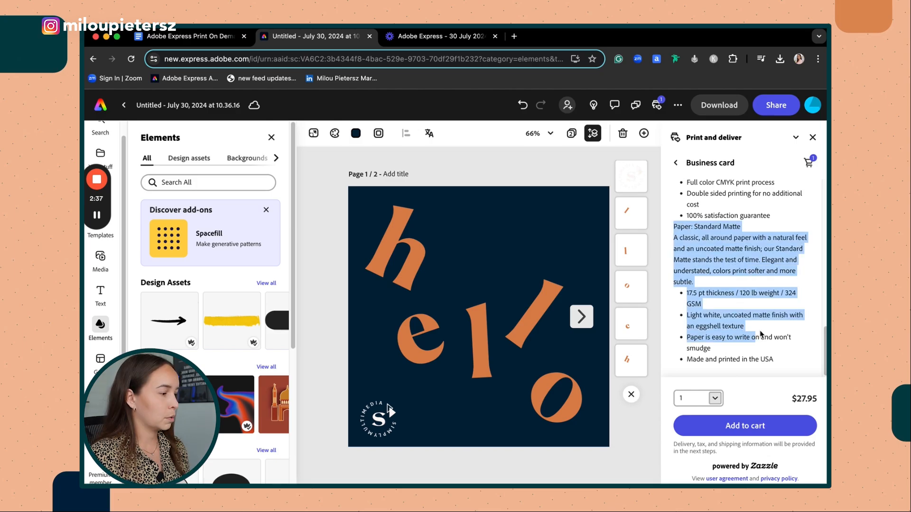
pyautogui.click(716, 398)
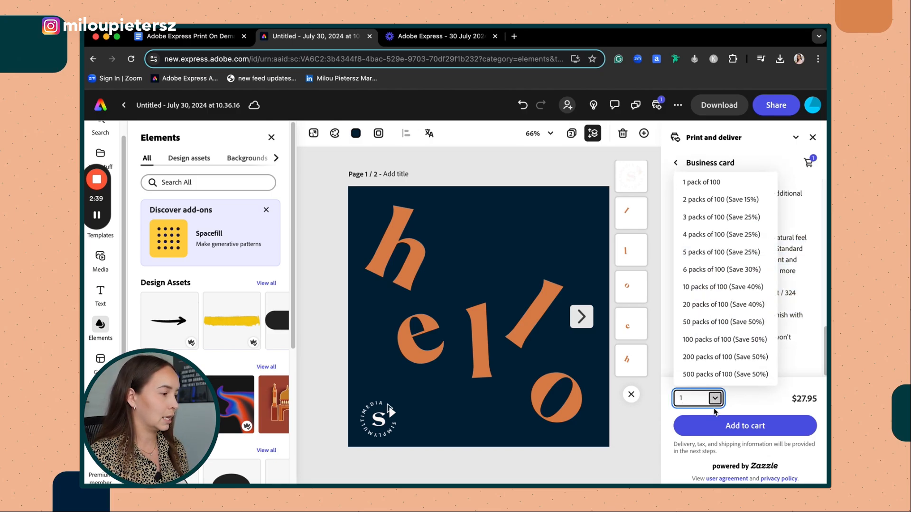
pyautogui.moveTo(724, 357)
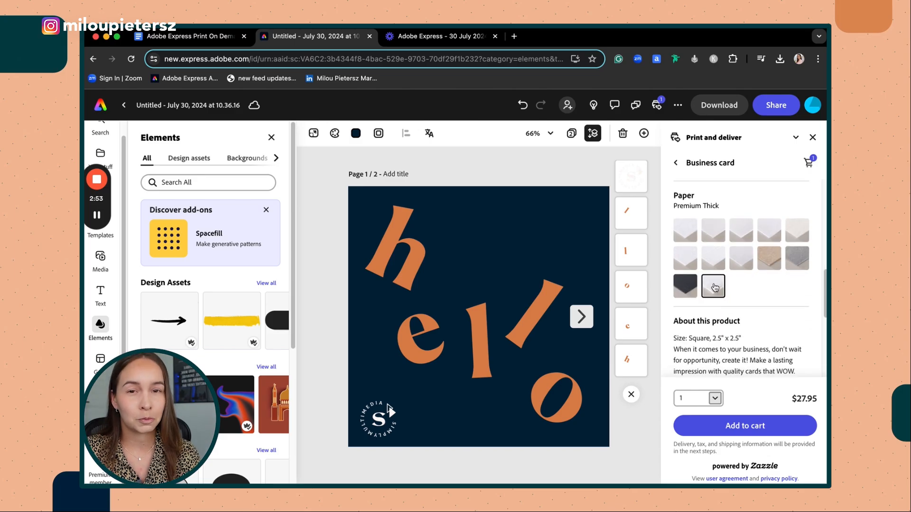
pyautogui.click(685, 230)
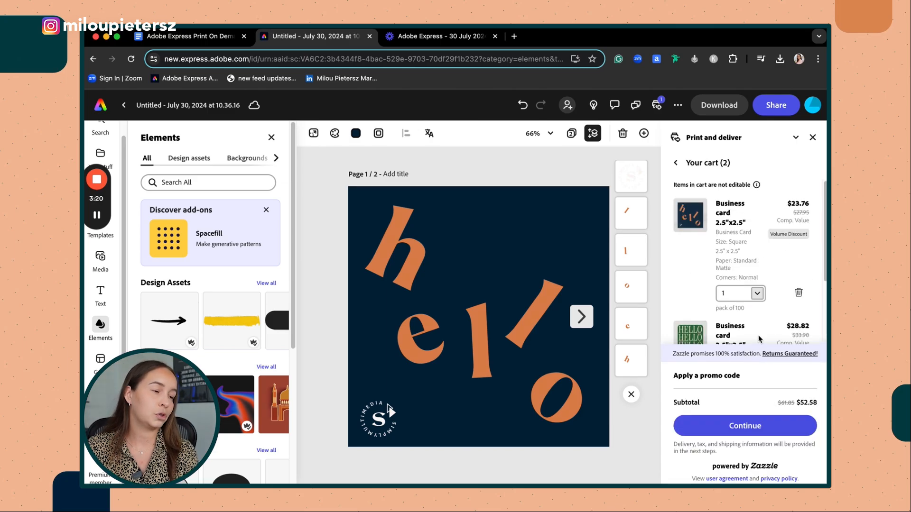
# - Scroll through the cart to review both business card items and the $52.58 subtotal
pyautogui.scroll(-3)
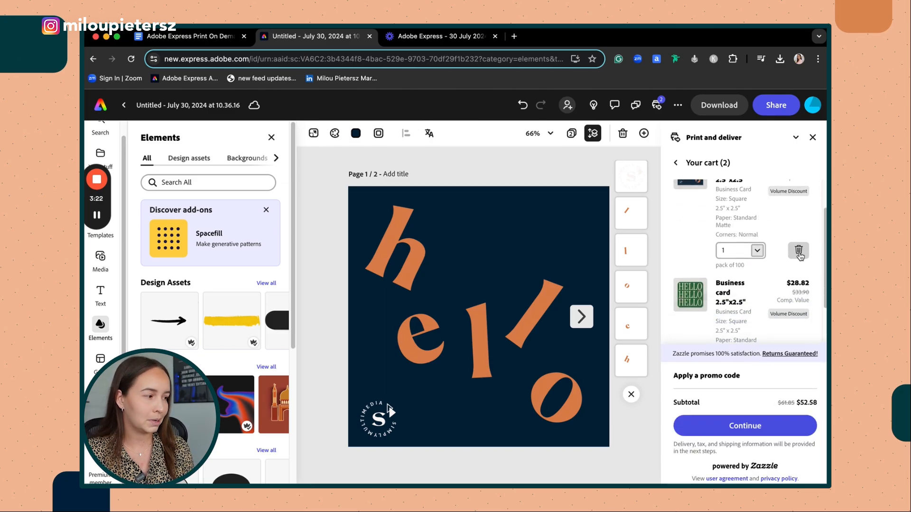
pyautogui.scroll(-3)
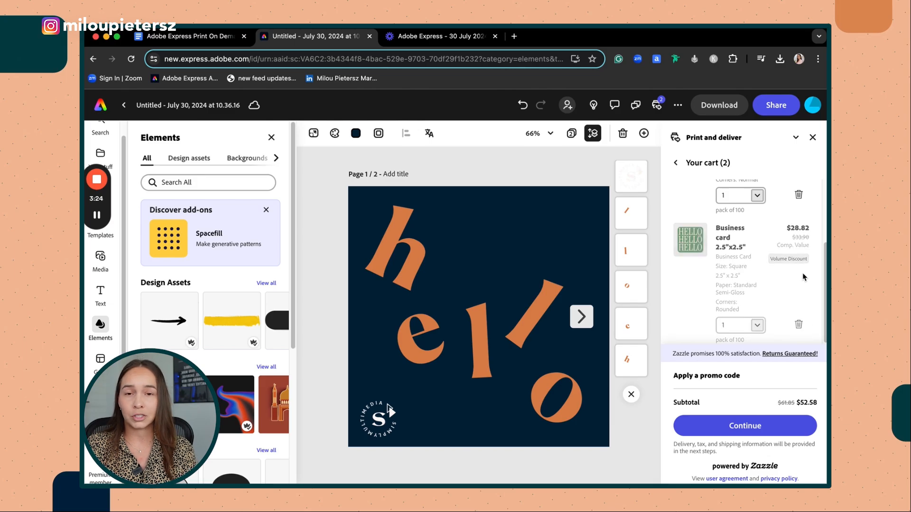